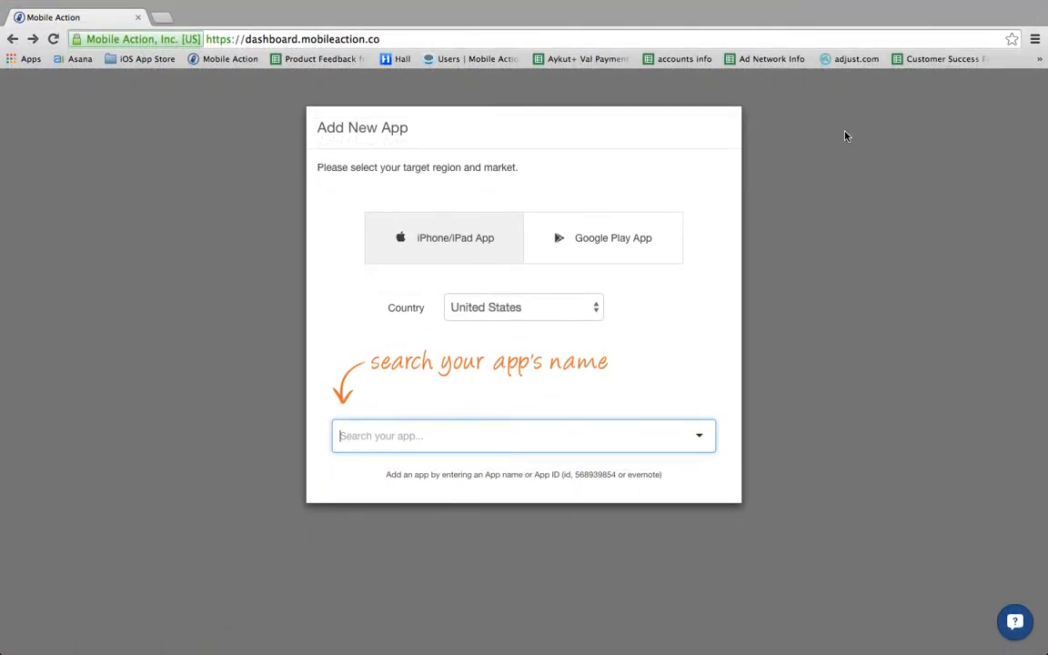
mouse_move(482, 422)
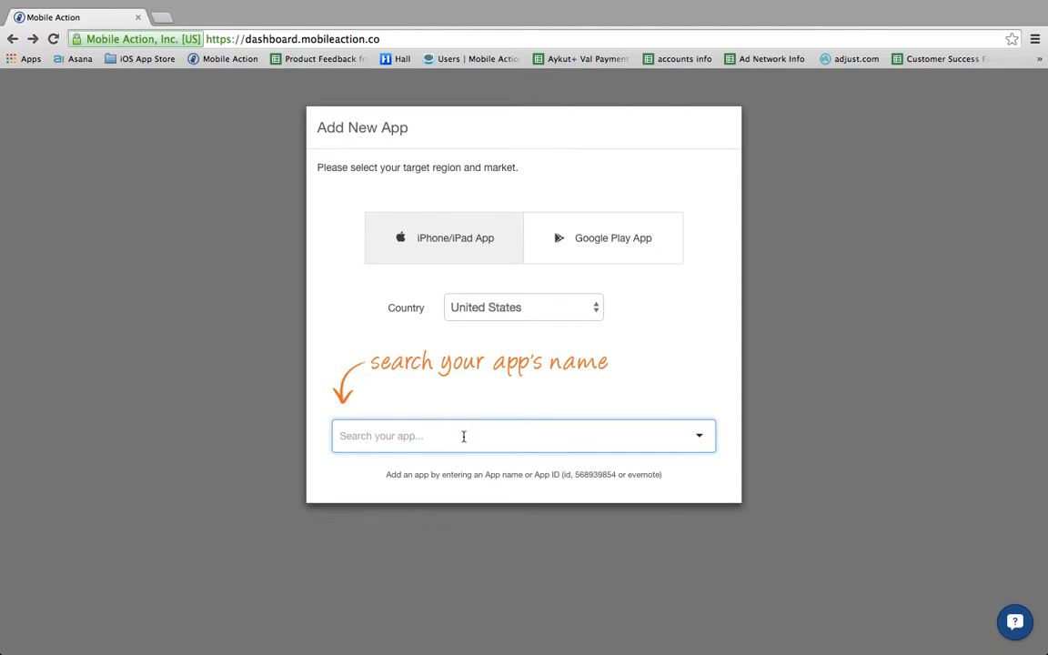
Step: Search for "Floris" in the Add New App dialog to find the Florist app
text(Florist)
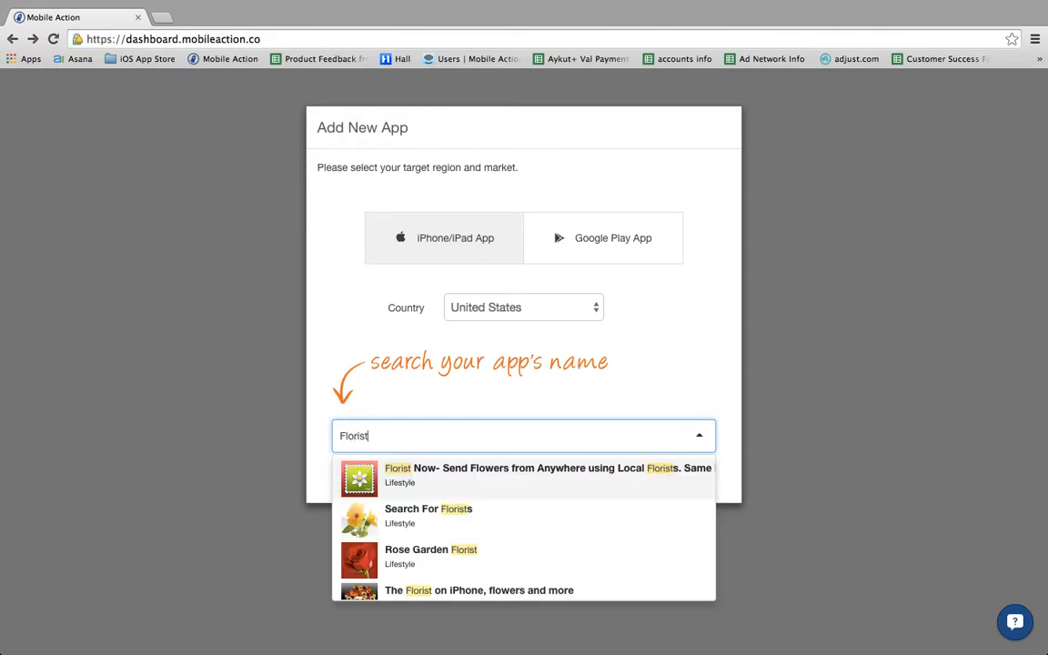
Step: Add the 'Florist Now- Send Flowers' app from the search results
click(524, 473)
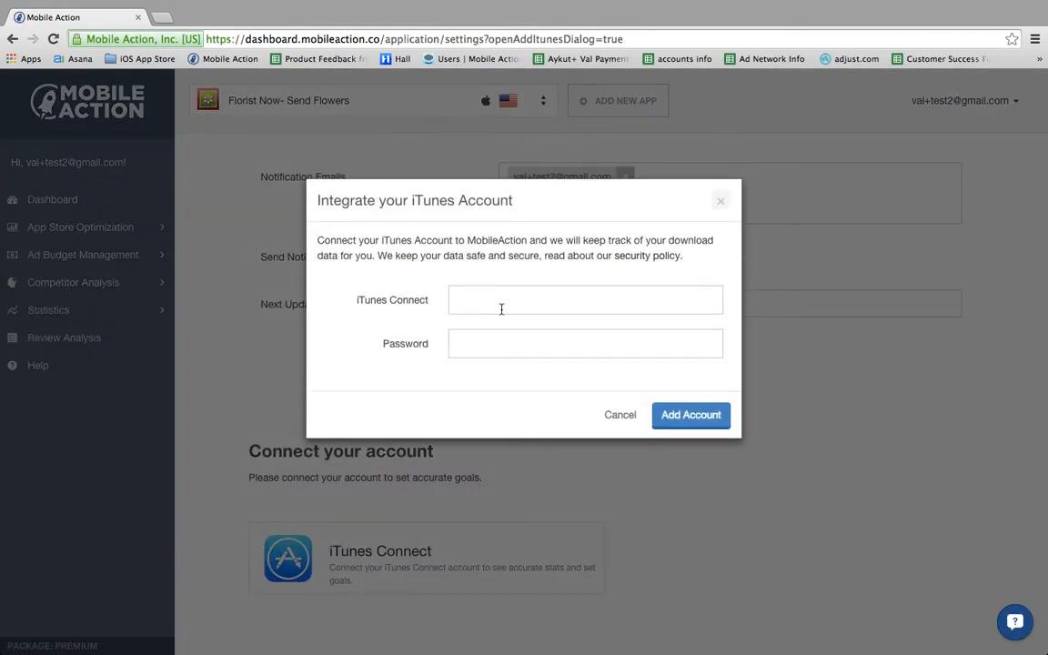
Step: Enter the iTunes Connect email 'mobileaction' and the account password in the integration form
click(585, 300)
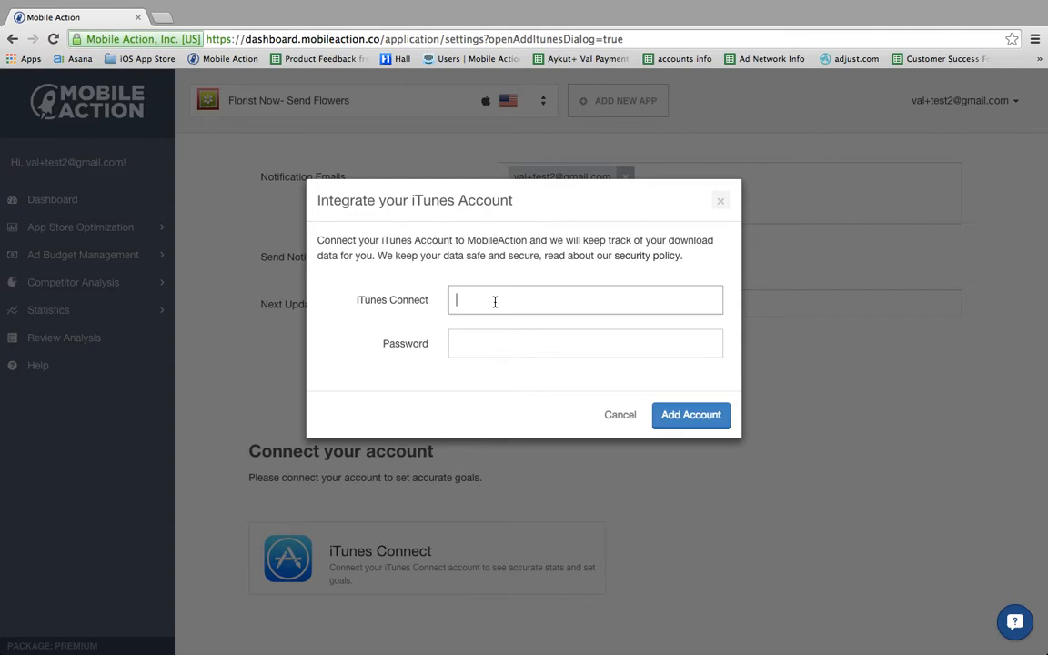
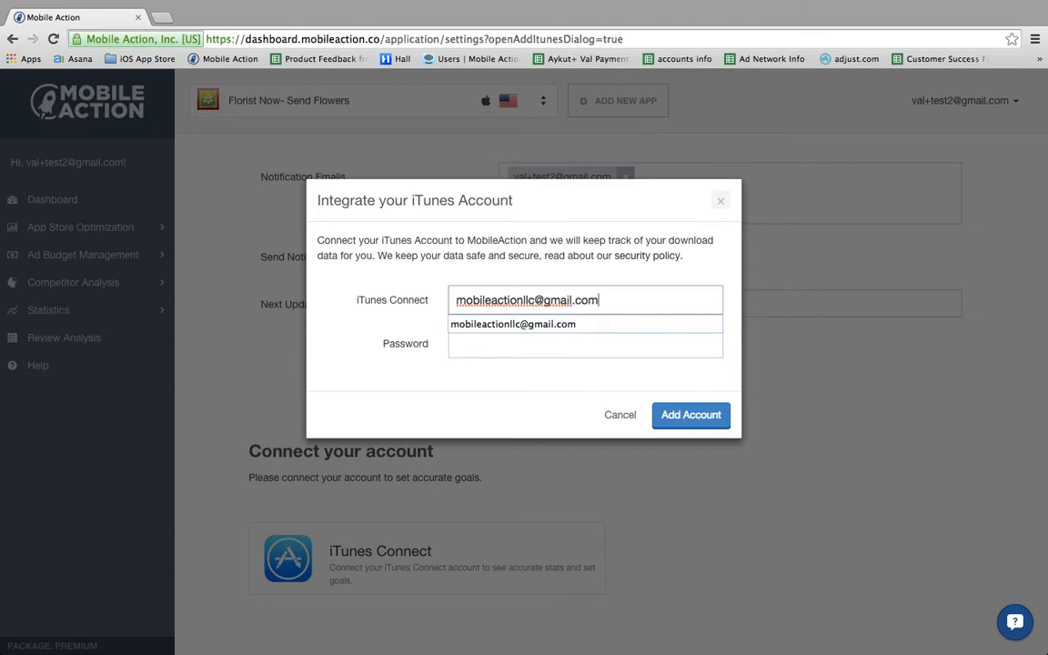
click(586, 342)
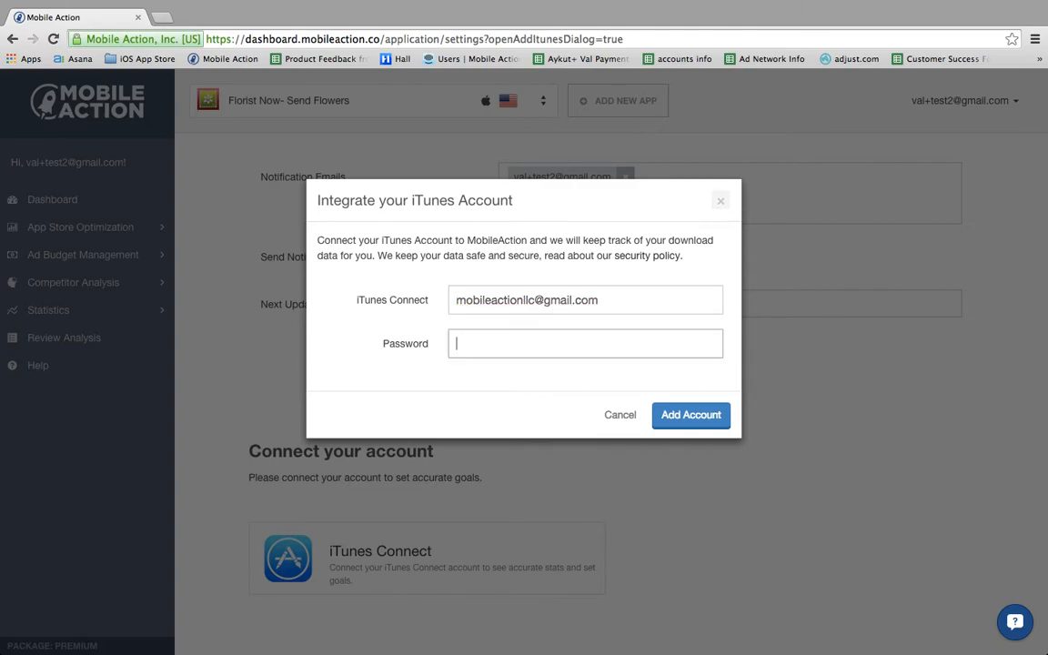
text(password)
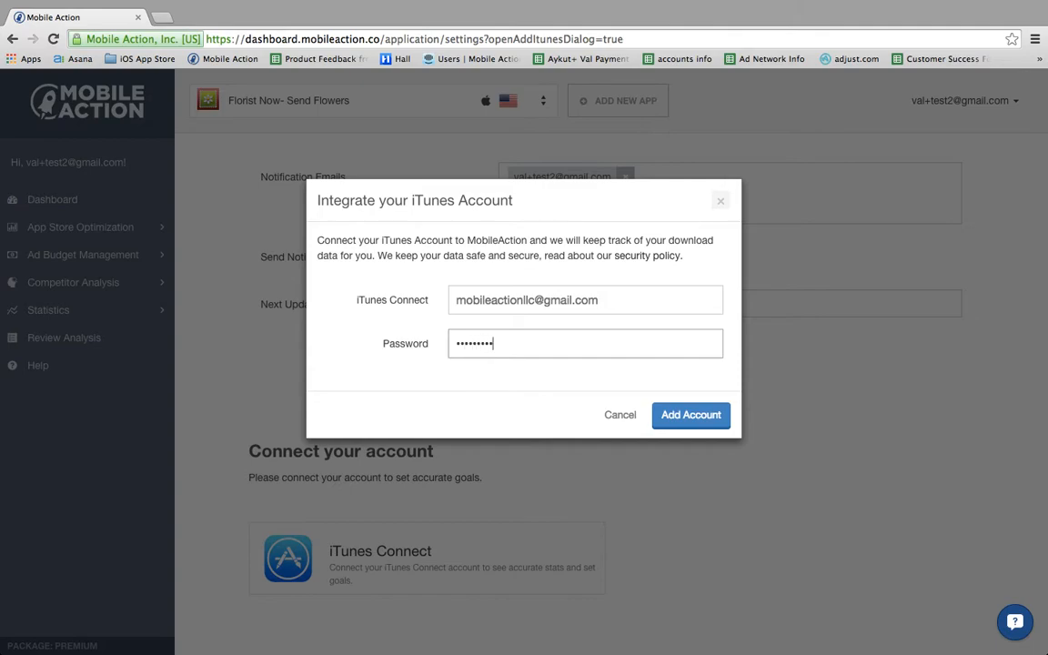
text(•)
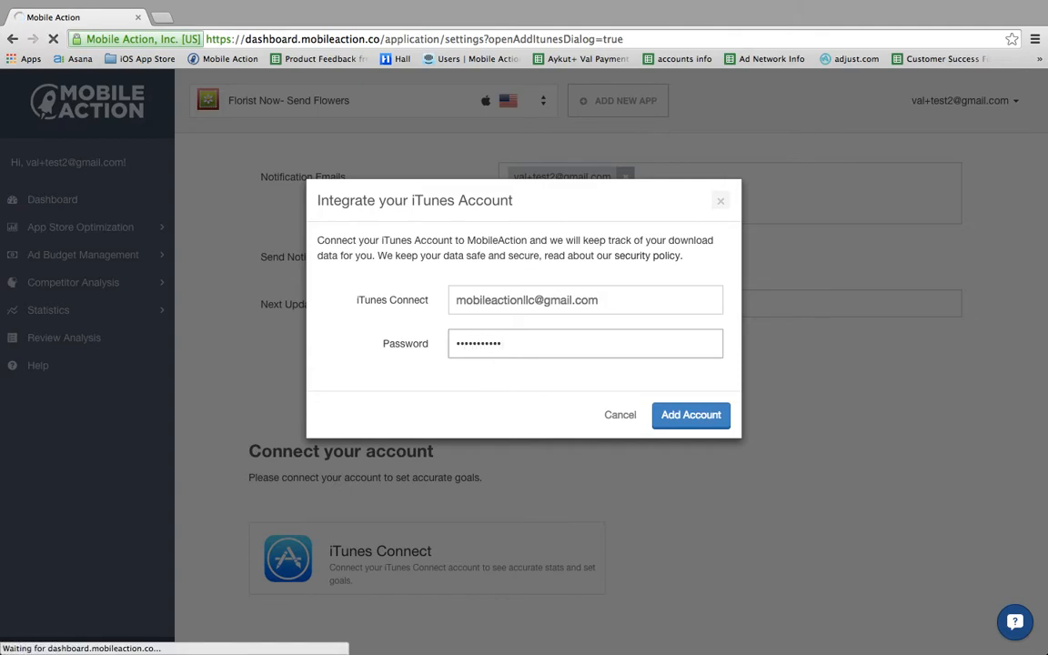
Step: Submit the iTunes account credentials and expand App Store Optimization in the sidebar
click(691, 414)
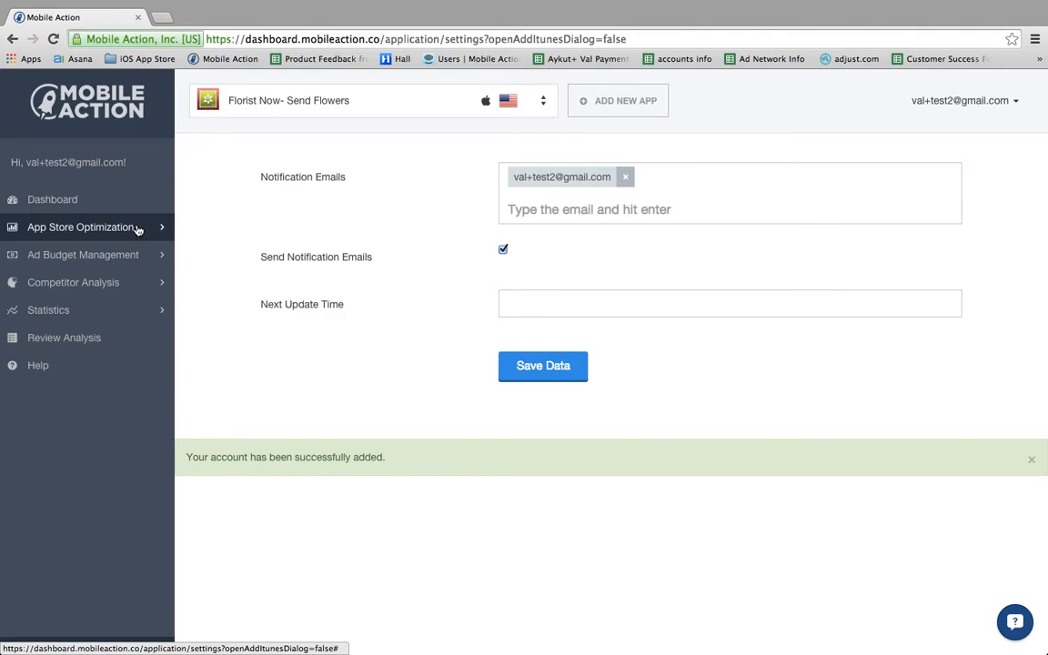
click(80, 225)
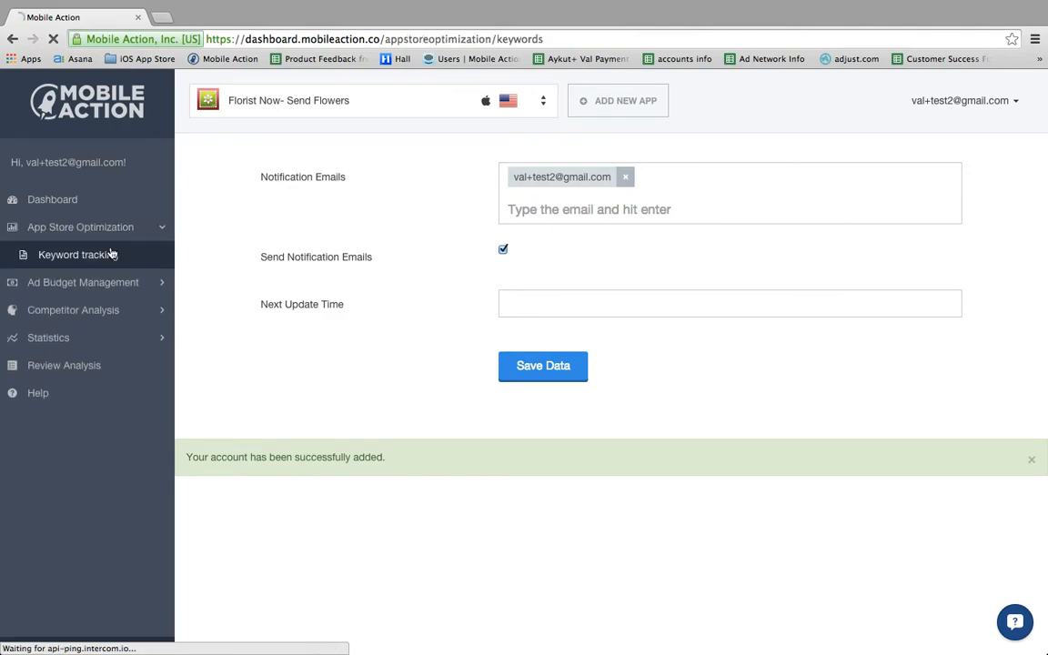
Step: Show the Keyword tracking page and scroll to the keyword table with scores and ranks
click(76, 255)
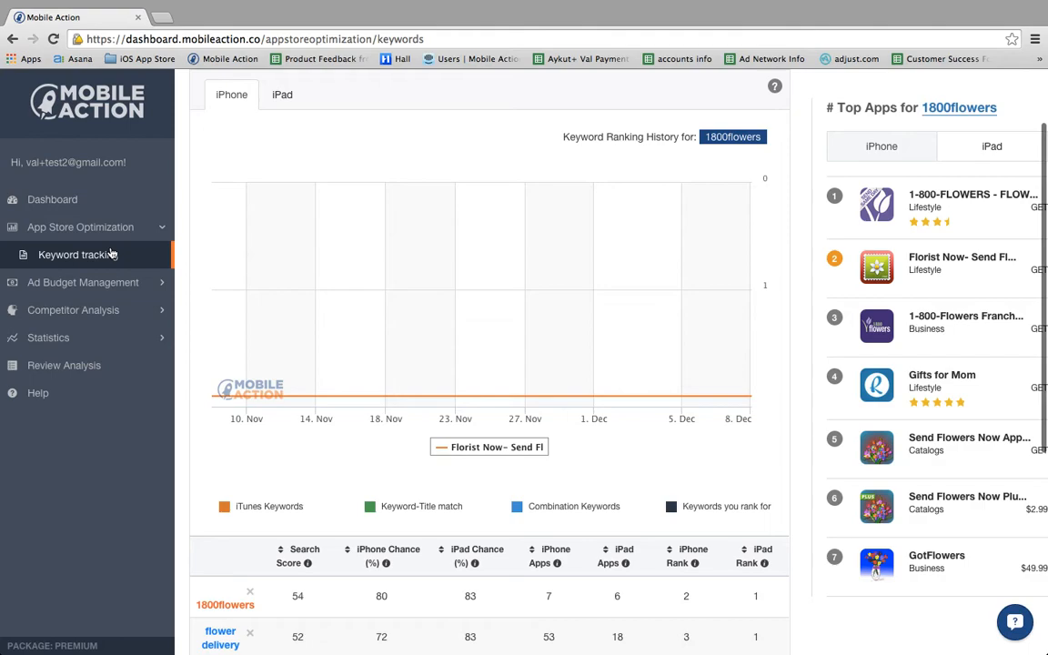
scroll(down, 3)
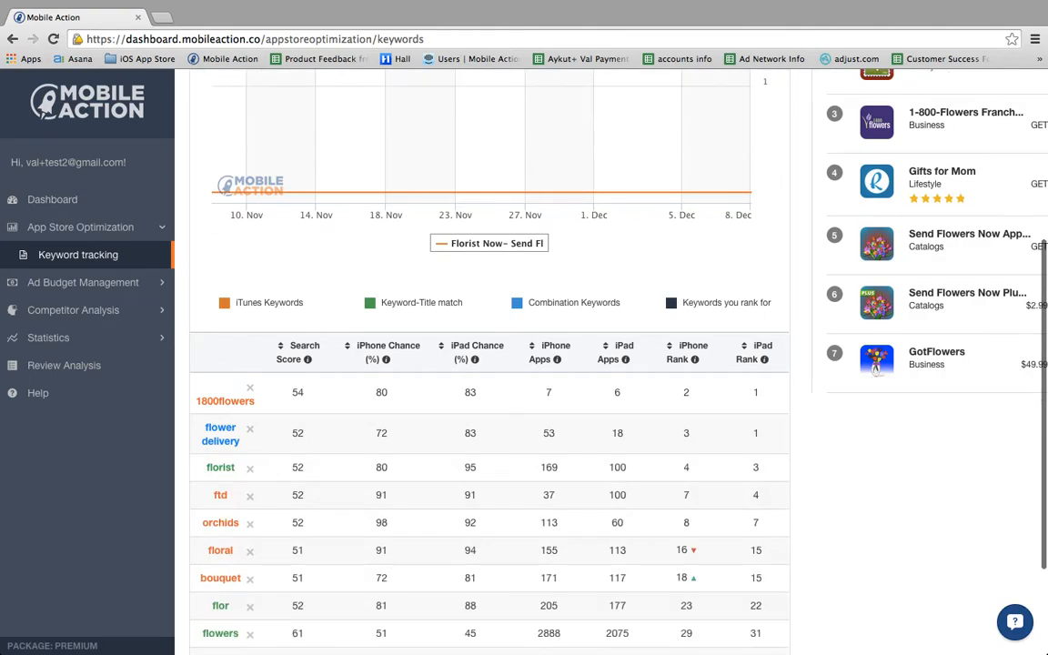
scroll(down, 3)
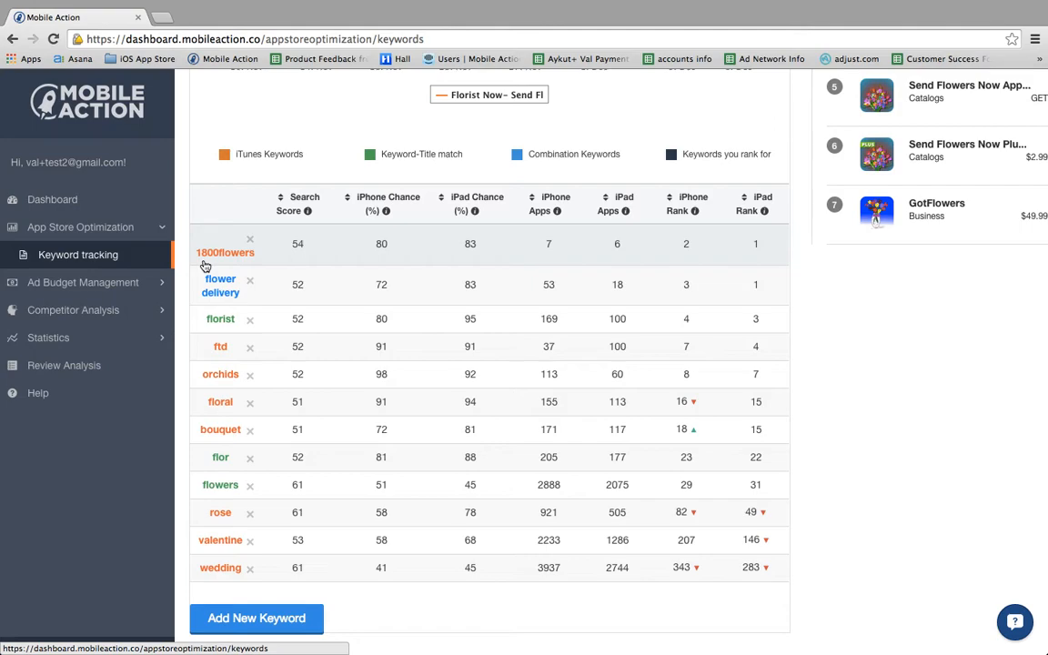
mouse_move(221, 279)
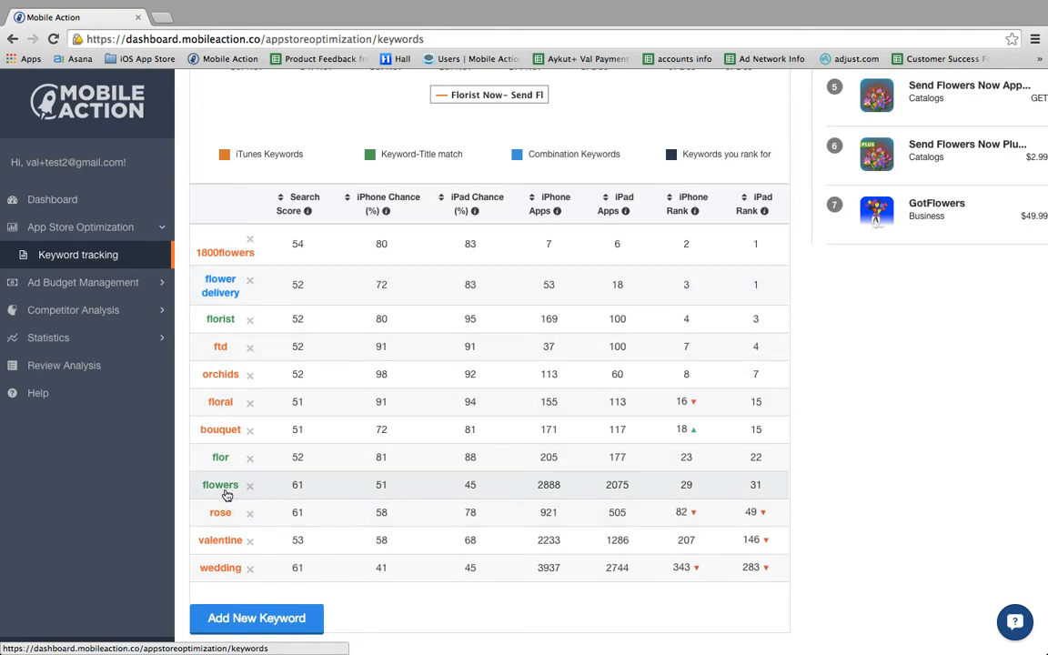
mouse_move(220, 484)
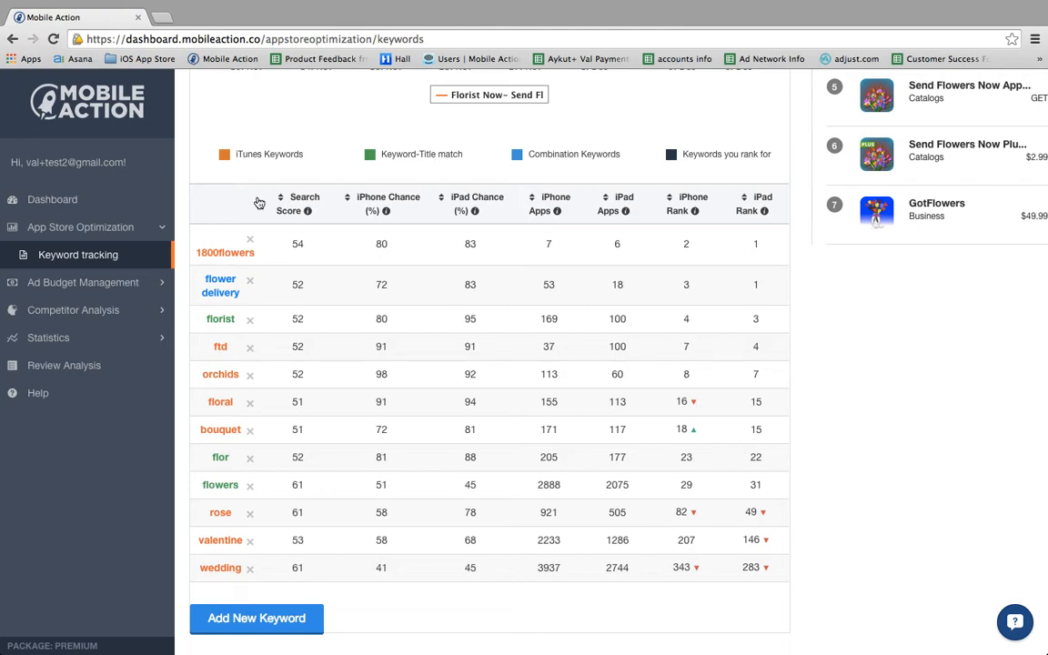
mouse_move(260, 204)
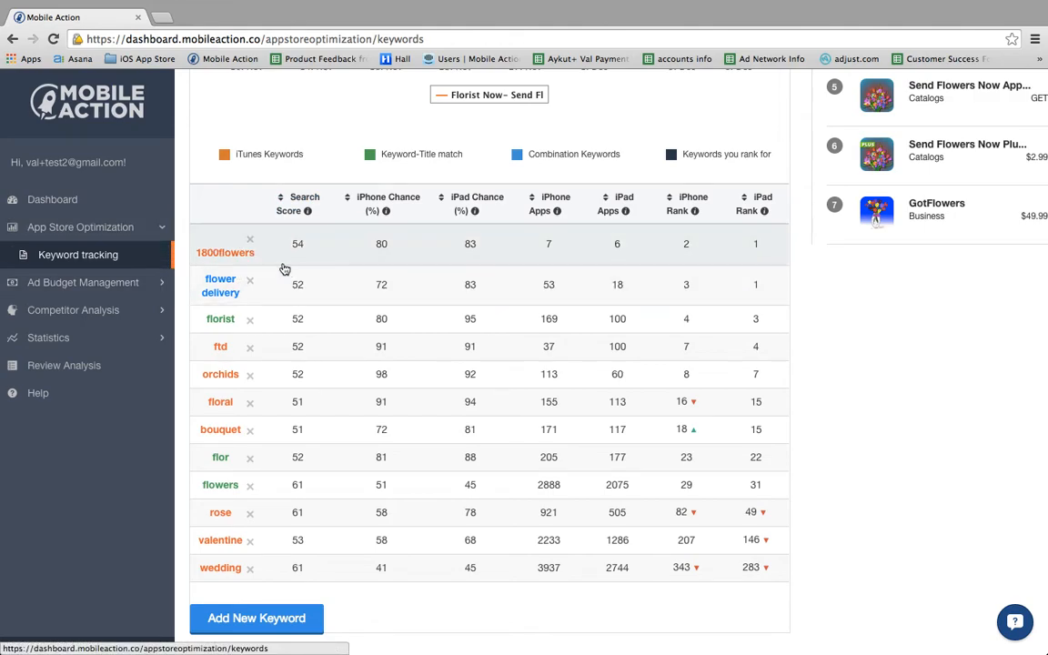
mouse_move(302, 268)
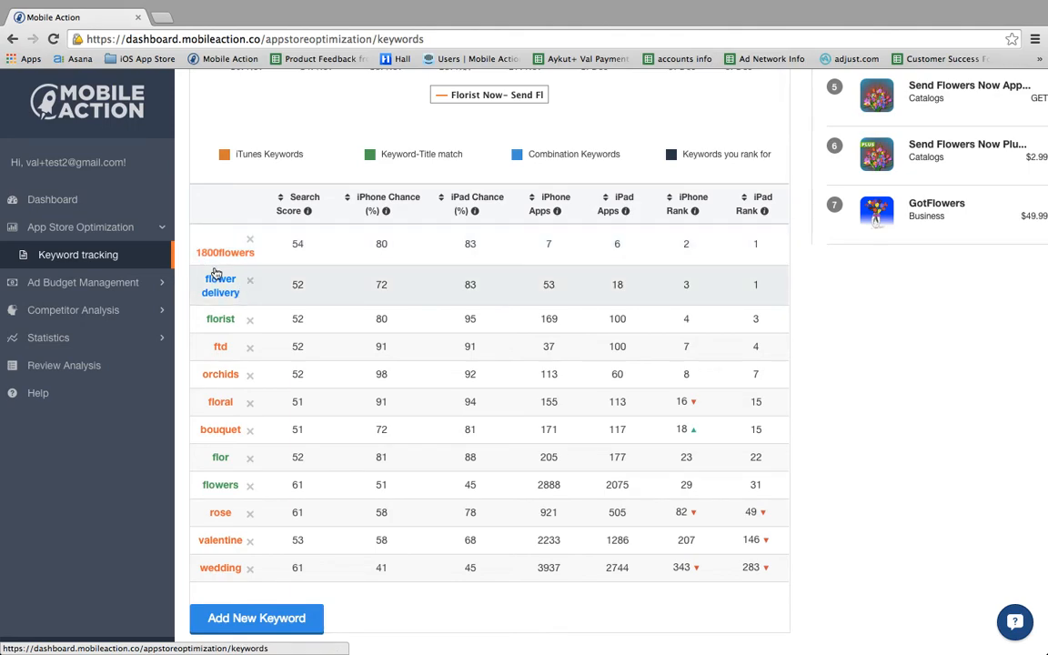
mouse_move(283, 289)
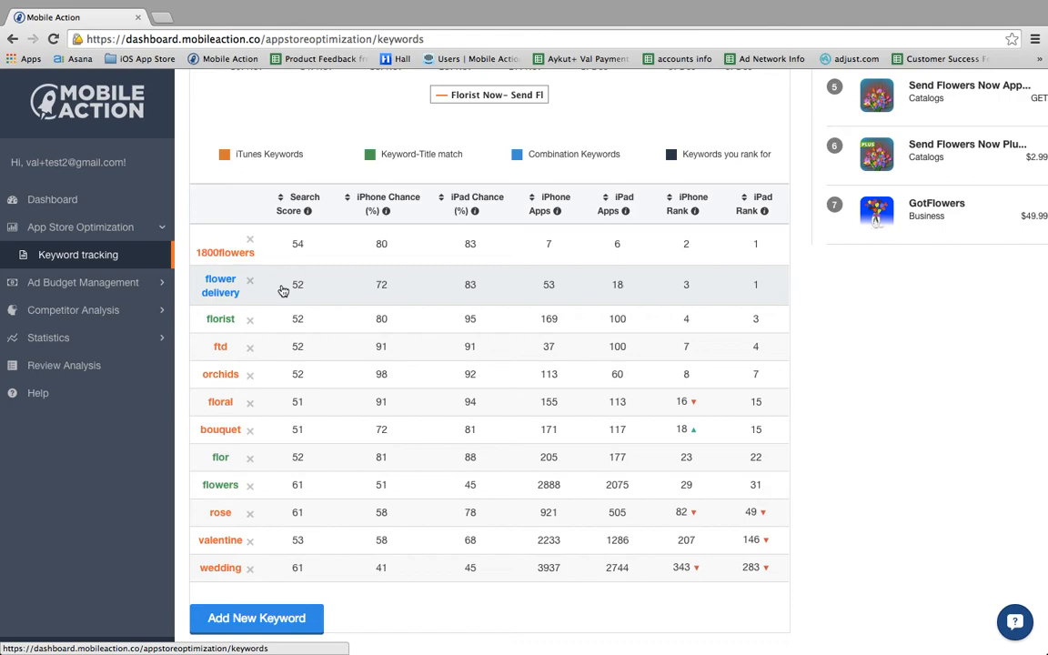
mouse_move(284, 265)
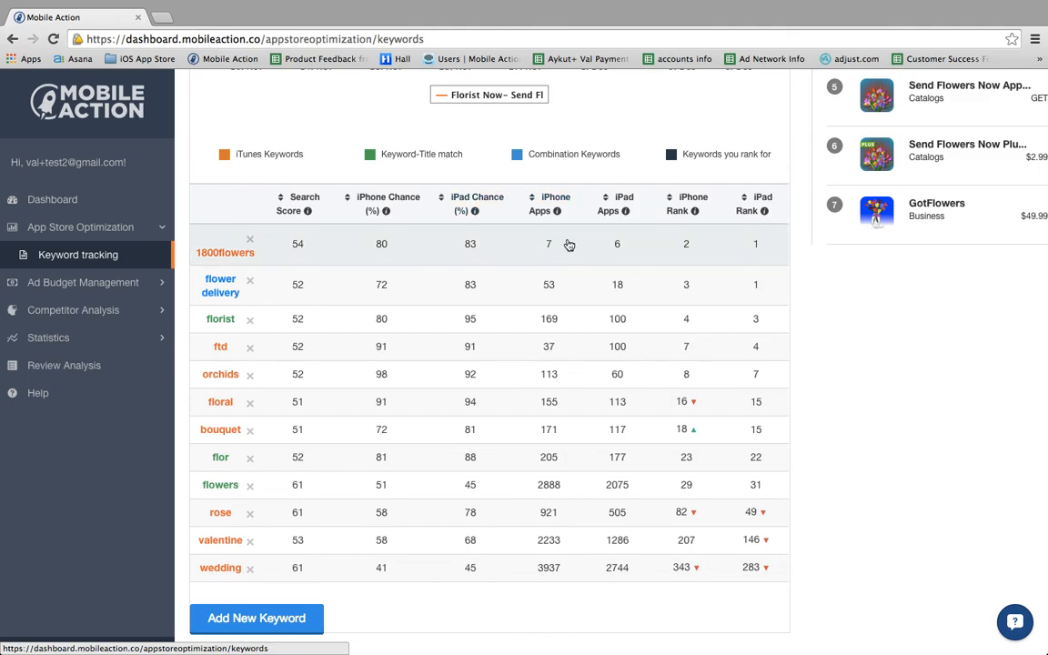
mouse_move(527, 265)
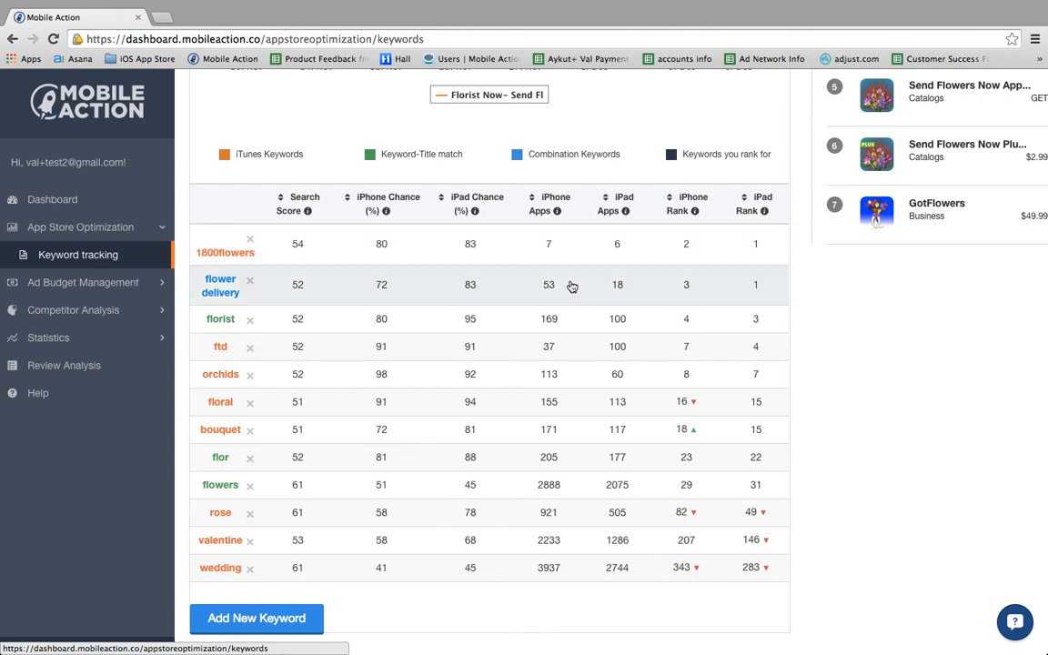
mouse_move(529, 291)
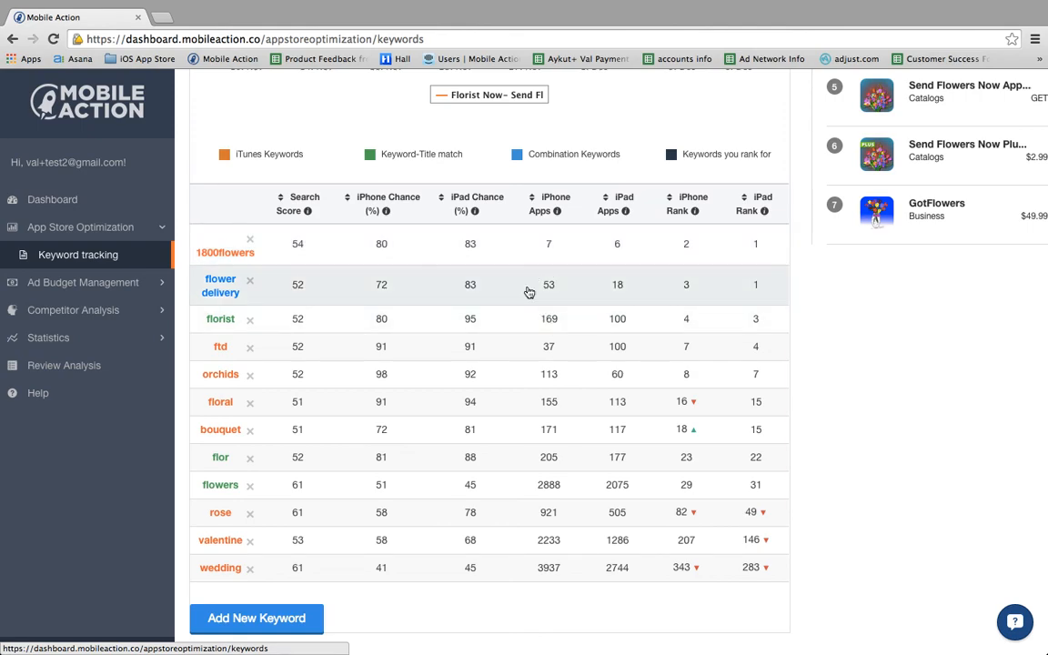